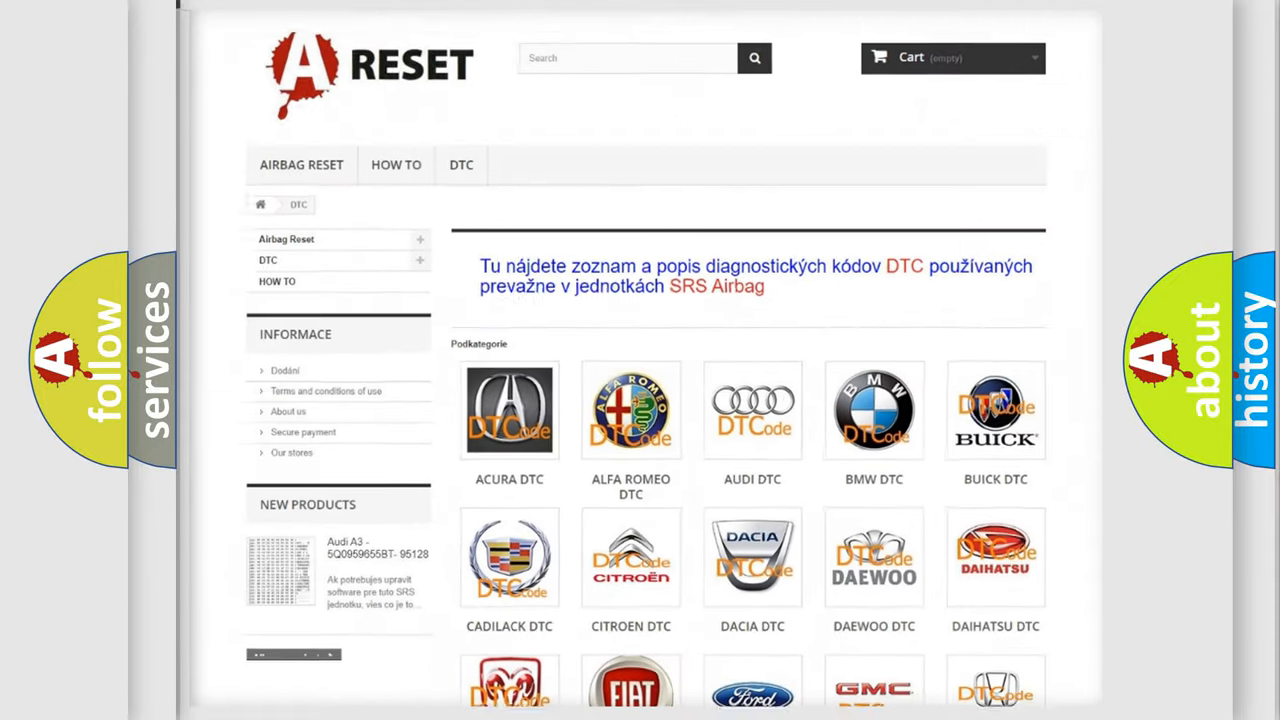
scroll(down, 3)
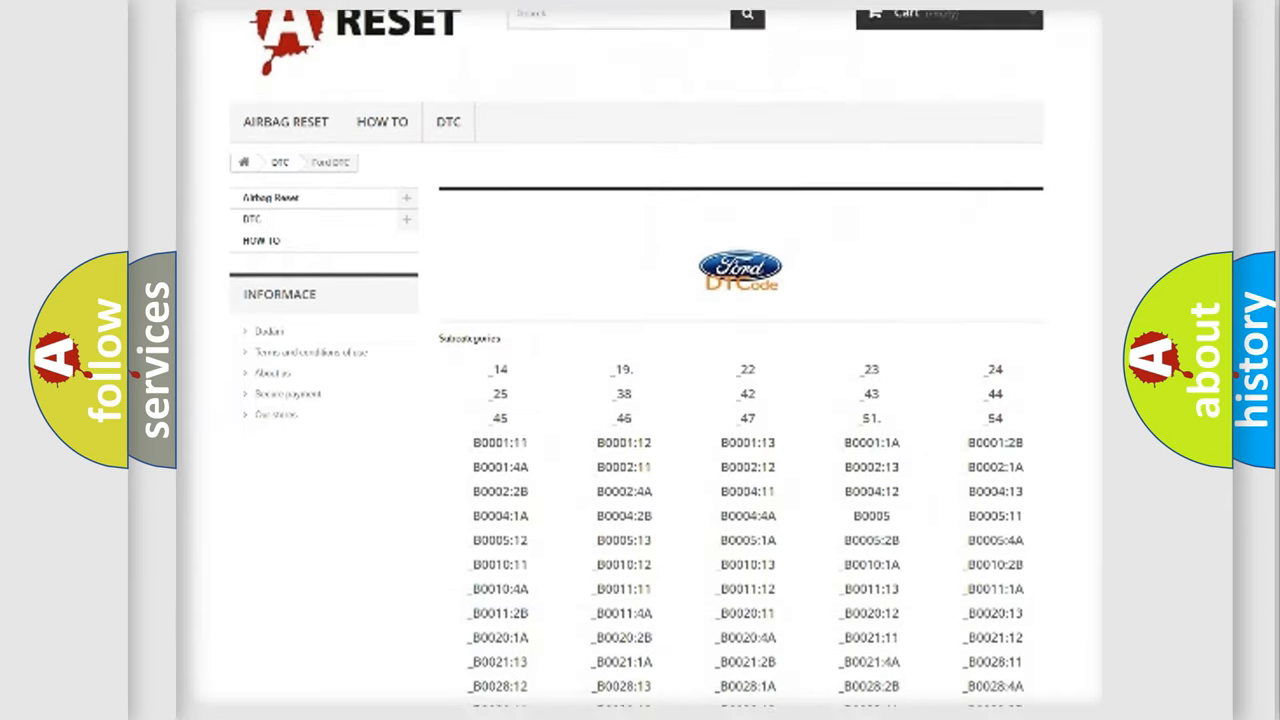
scroll(down, 3)
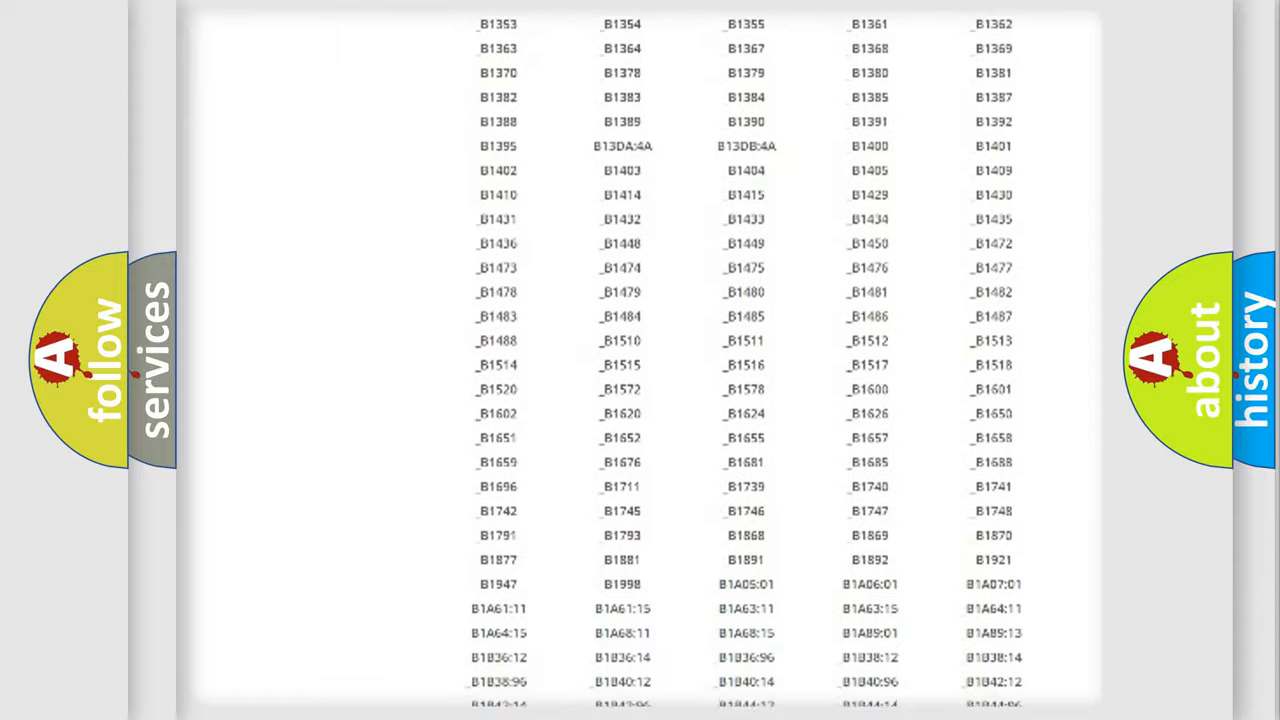